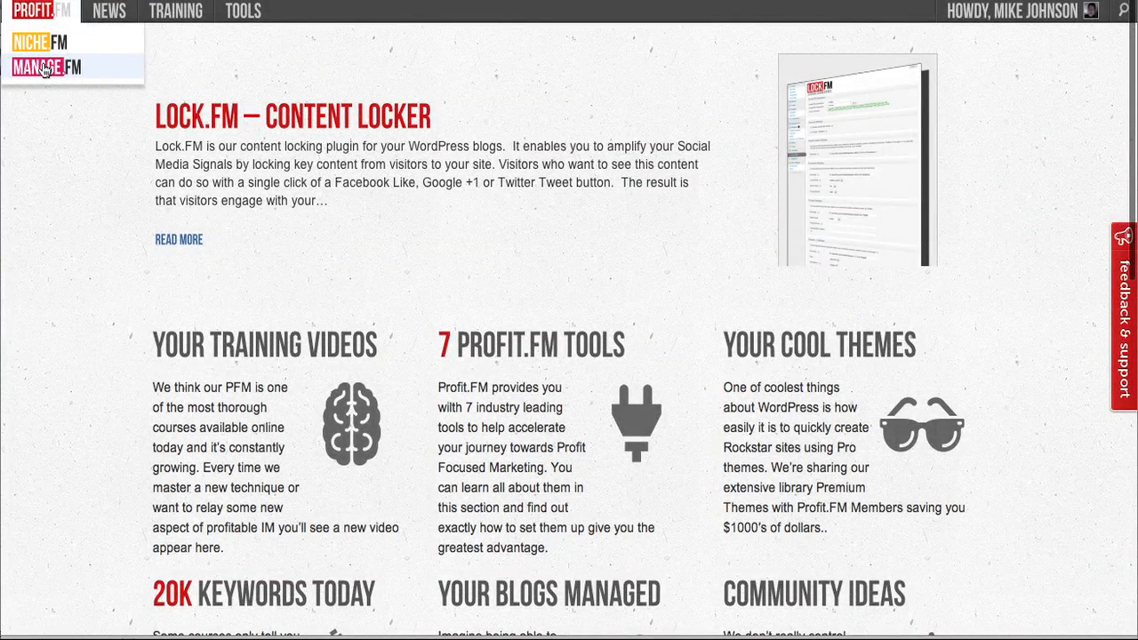
# Step: Open MANAGE.FM from the PROFIT.FM menu to reach the four-site dashboard
pyautogui.click(44, 68)
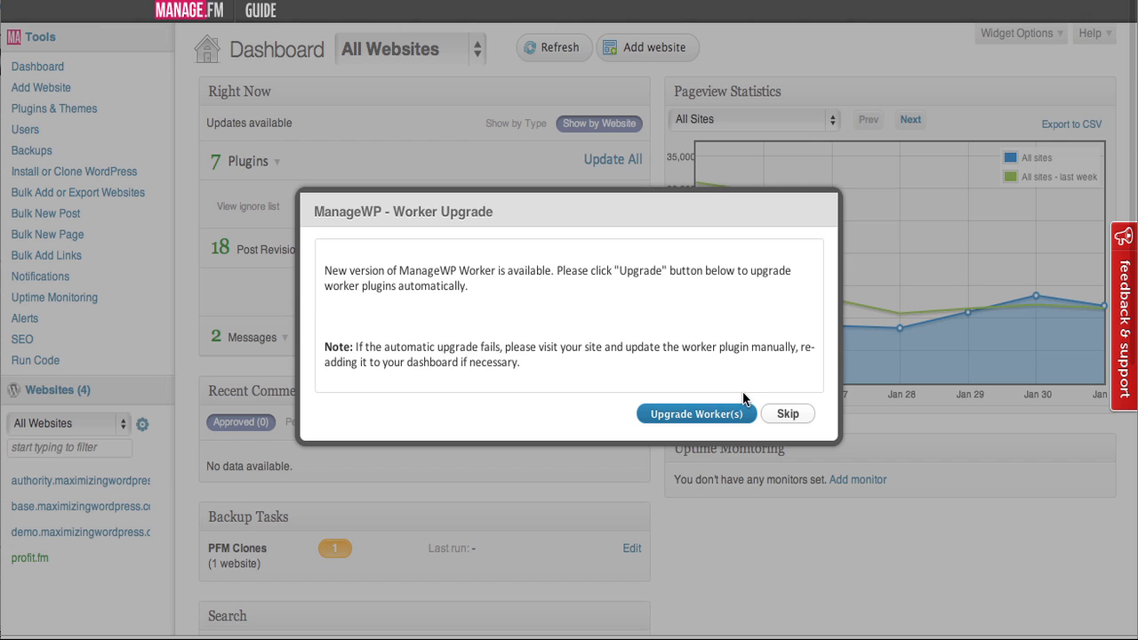
# Step: Skip the ManageWP Worker upgrade and view per-site plugin updates in Right Now
pyautogui.click(787, 413)
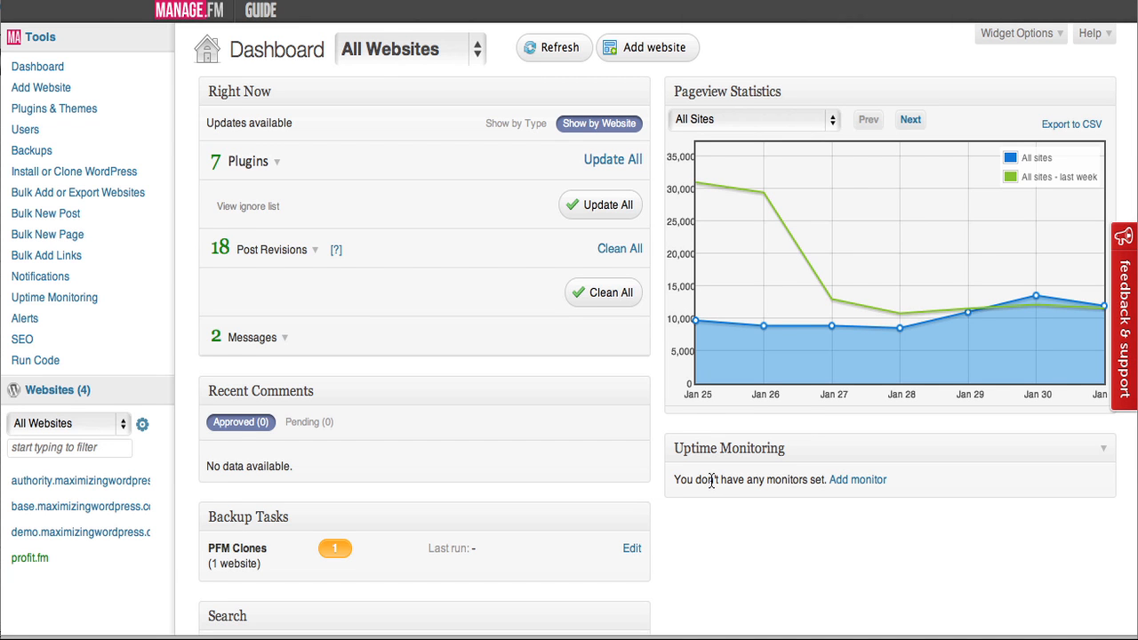
pyautogui.moveTo(668, 509)
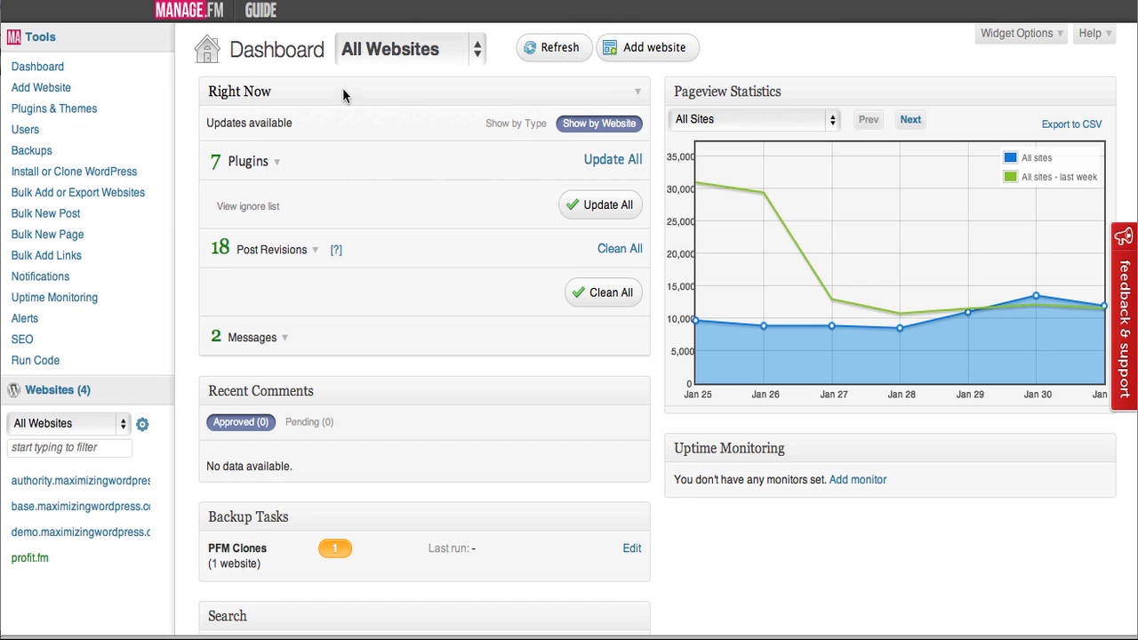
pyautogui.click(248, 161)
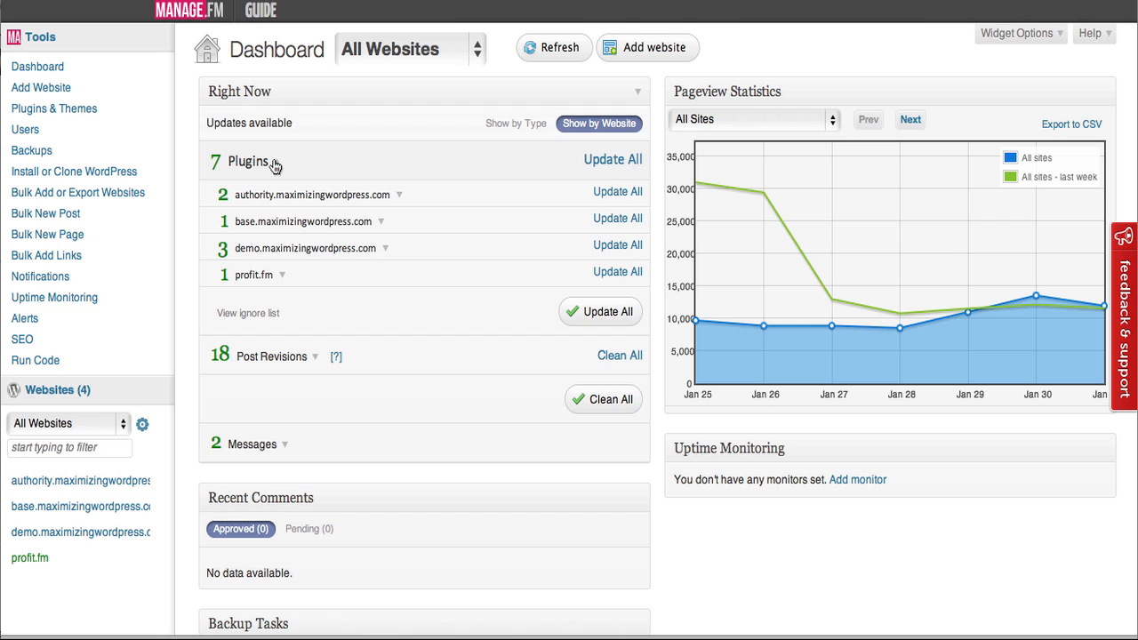
pyautogui.click(283, 161)
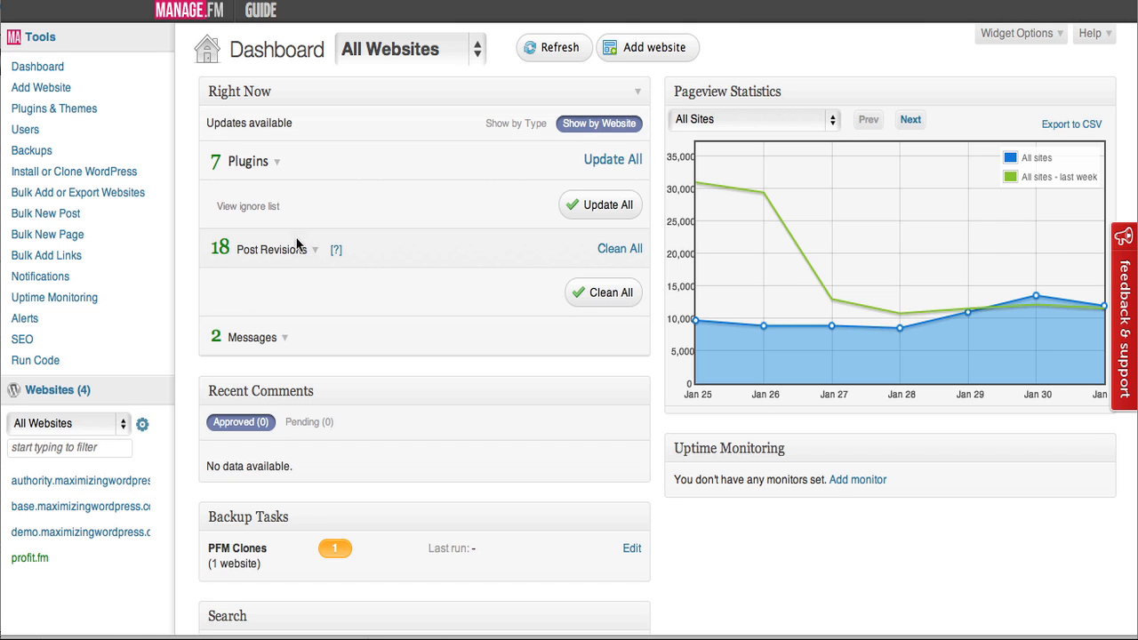
# Step: Review the backups, search and recent posts widgets, returning to the top
pyautogui.click(314, 249)
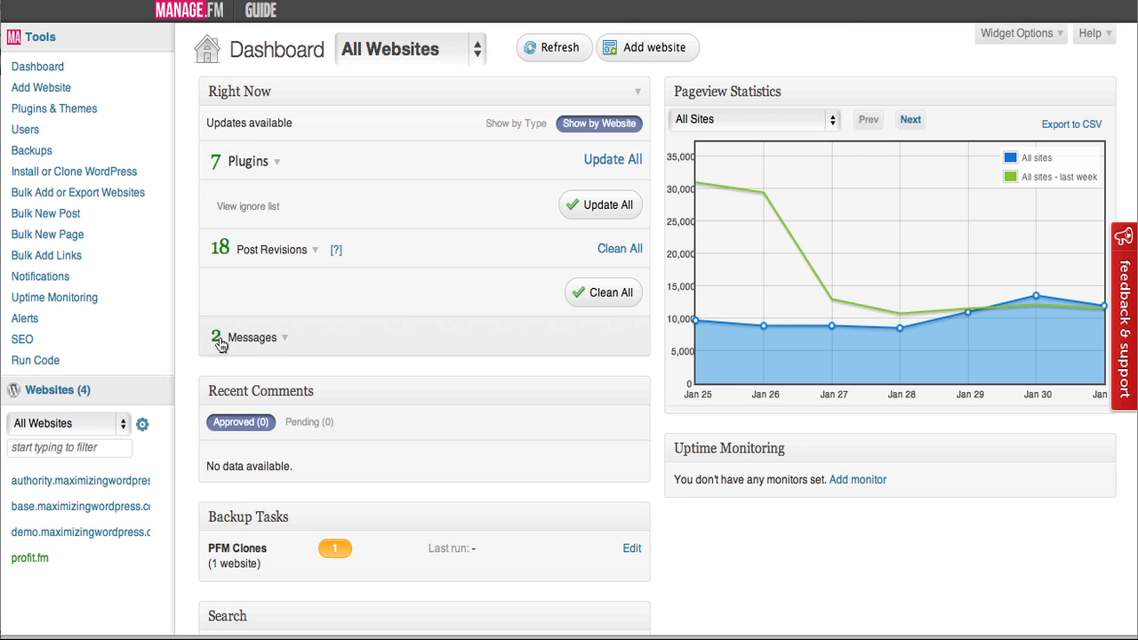
pyautogui.scroll(-3)
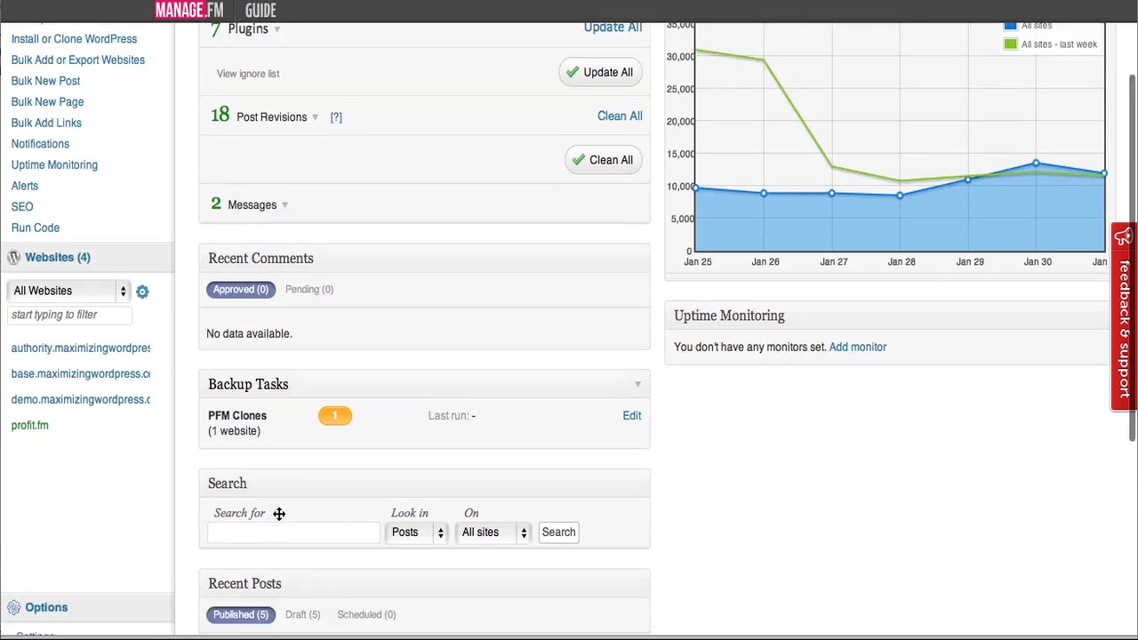
pyautogui.scroll(-3)
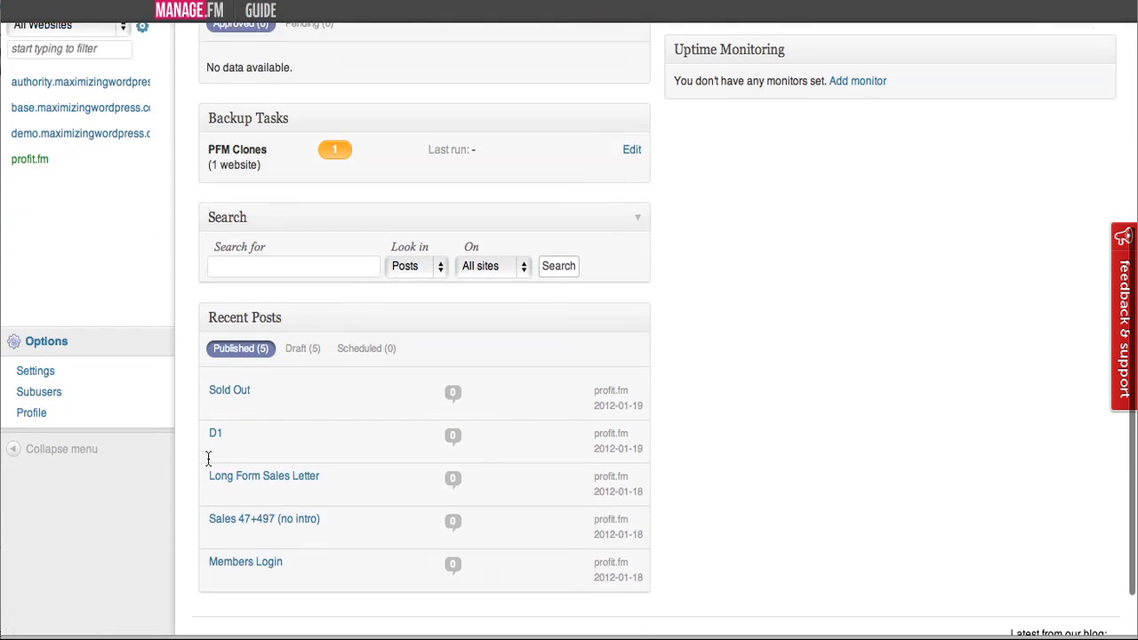
pyautogui.scroll(3)
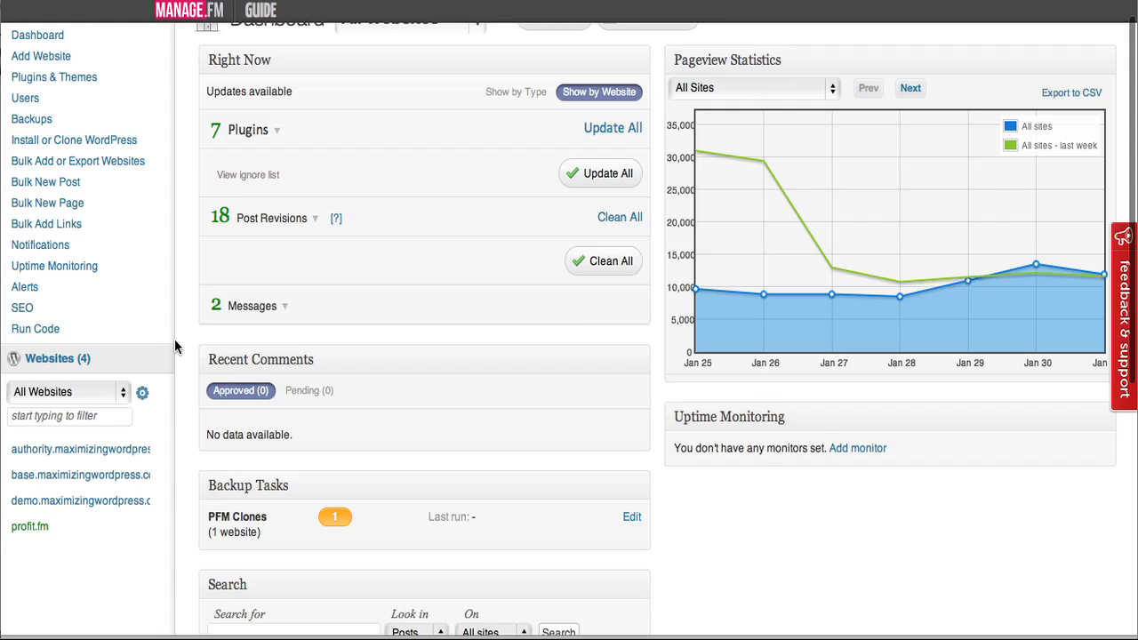
pyautogui.scroll(3)
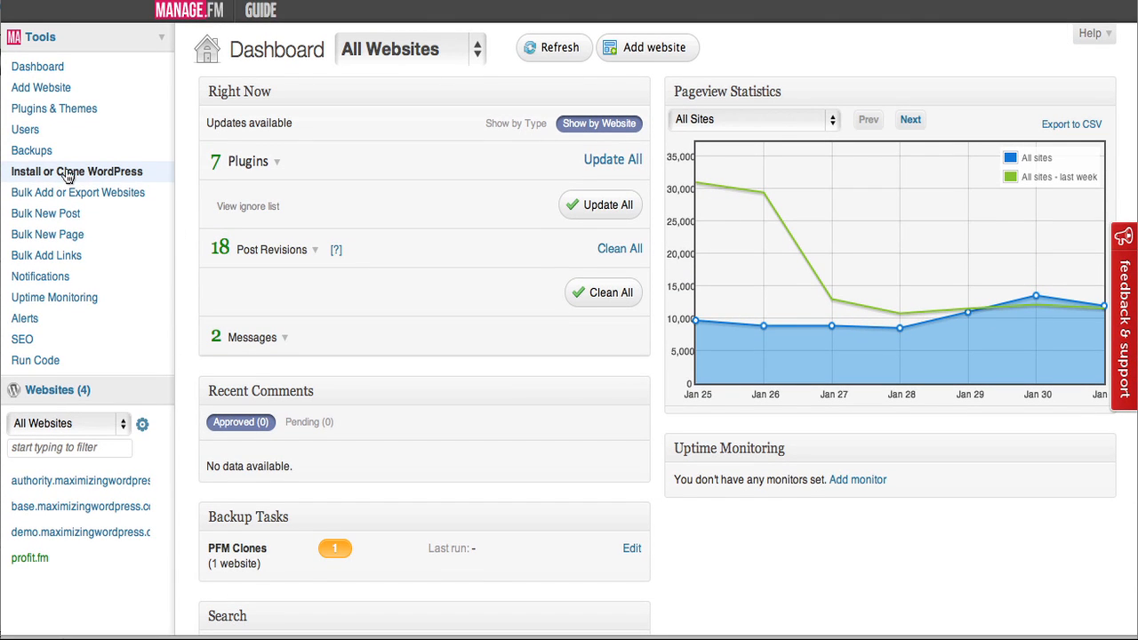
# Step: Start a WordPress clone from the Authority - Optimized installation onto a new site
pyautogui.click(76, 171)
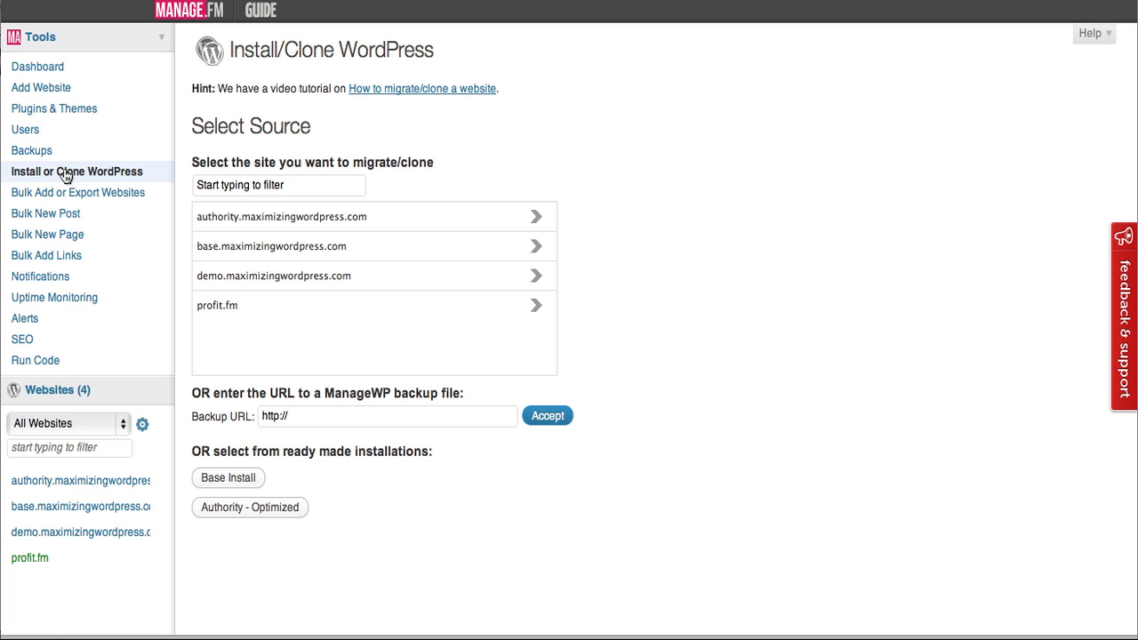
pyautogui.moveTo(262, 216)
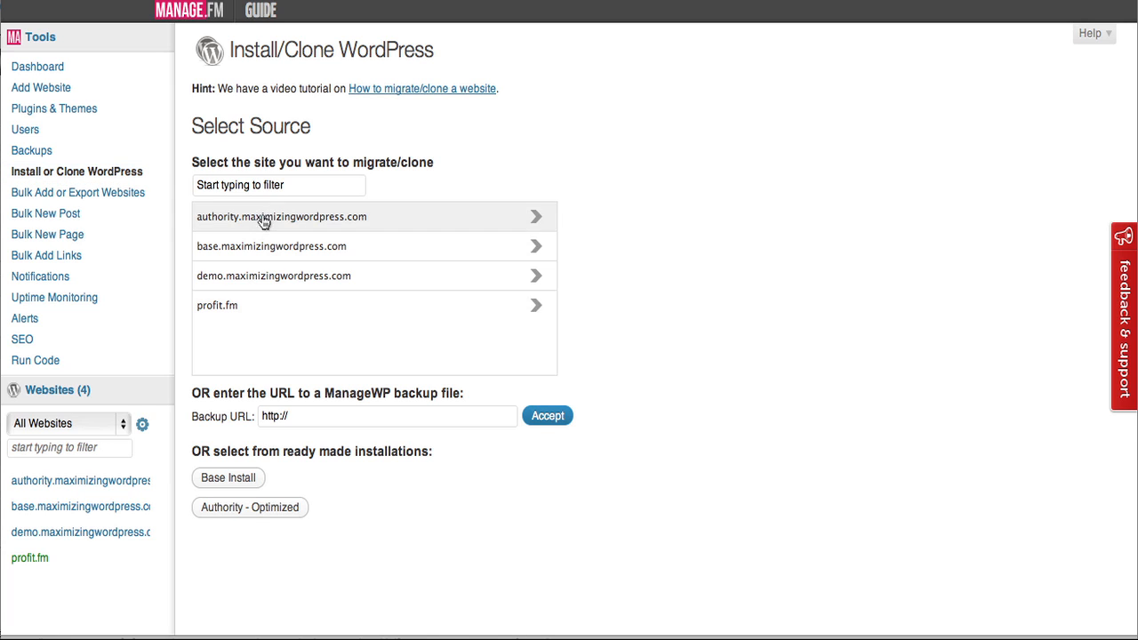
pyautogui.moveTo(213, 499)
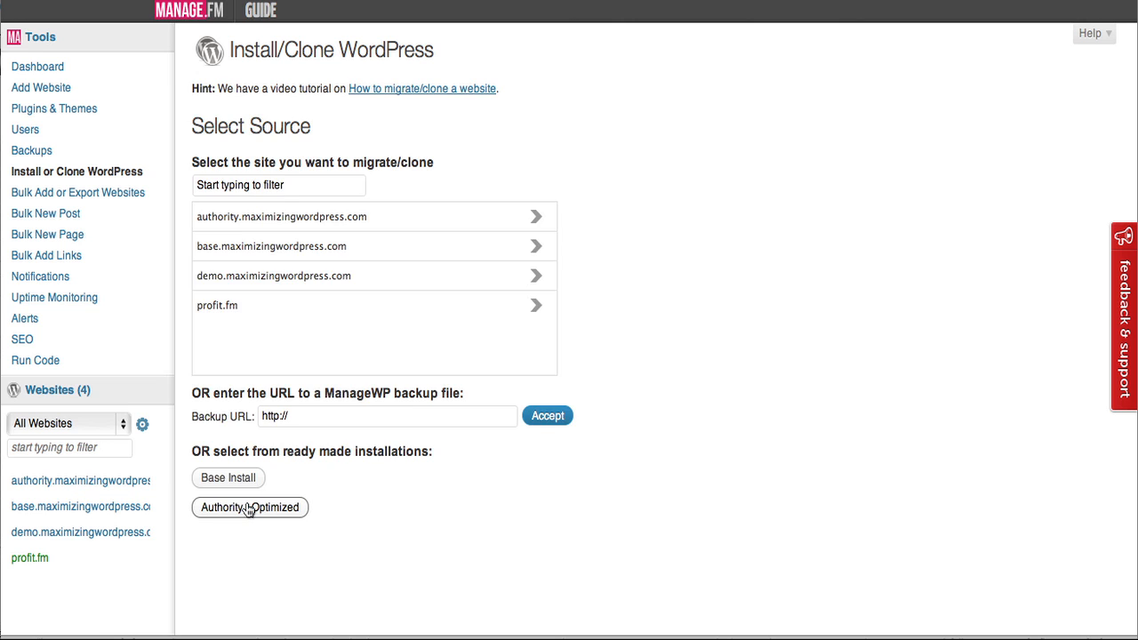
pyautogui.click(250, 506)
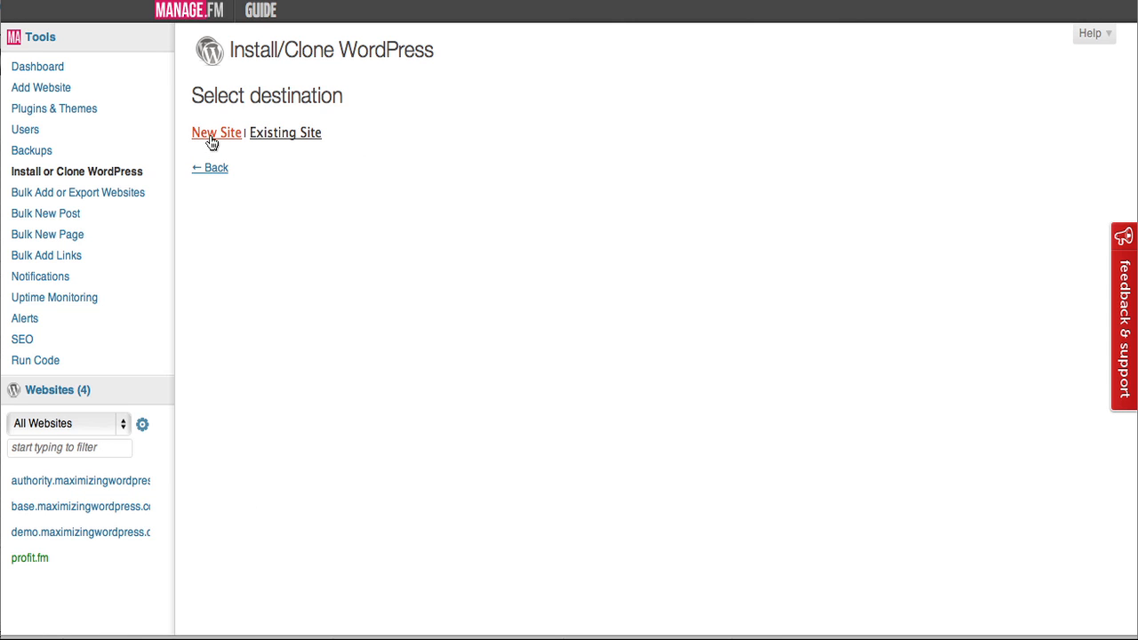
pyautogui.click(216, 132)
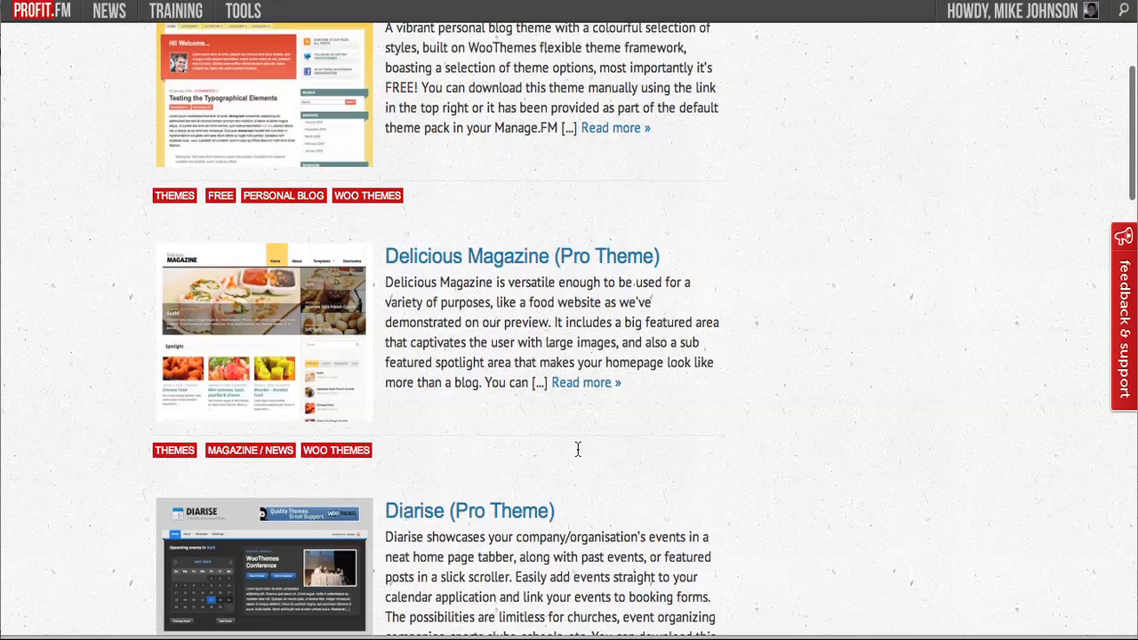
pyautogui.scroll(-3)
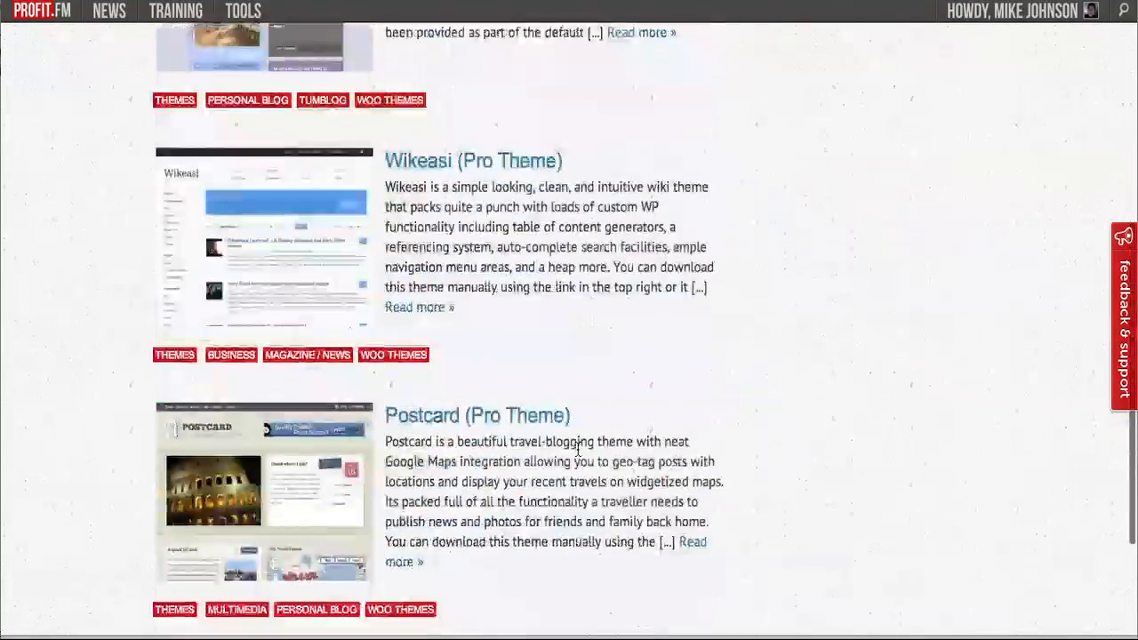
pyautogui.scroll(3)
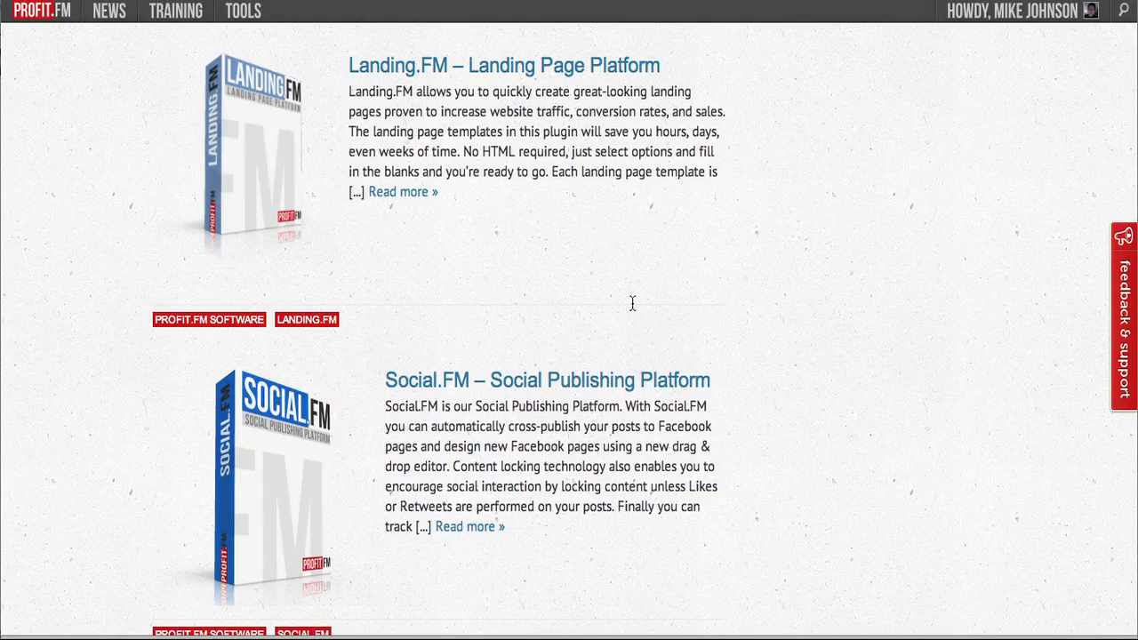
pyautogui.scroll(-3)
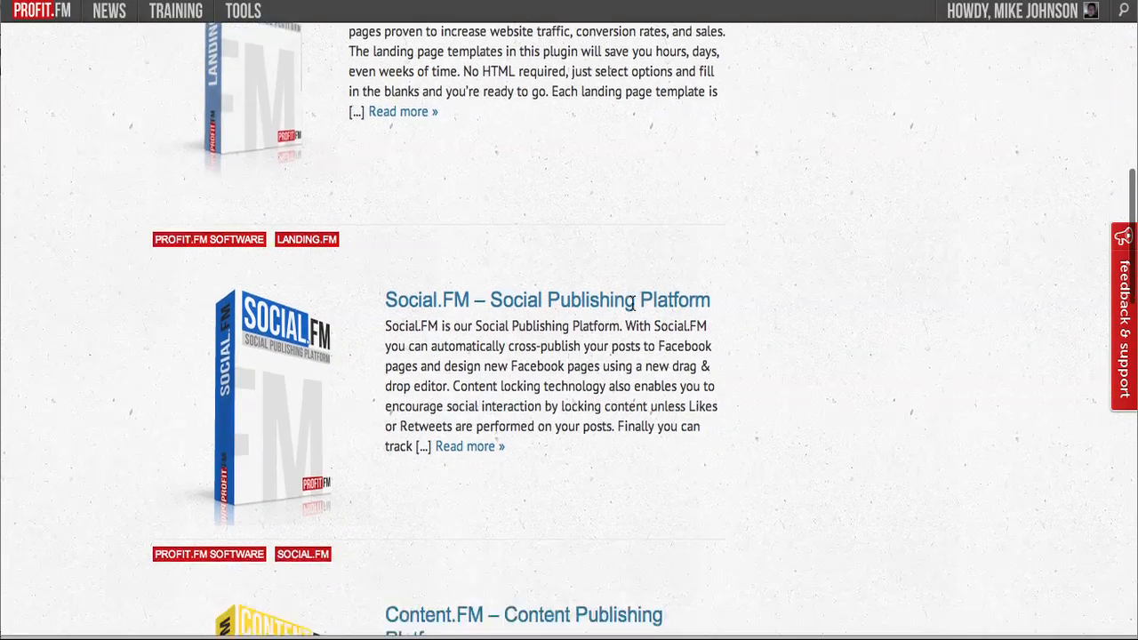
pyautogui.scroll(-3)
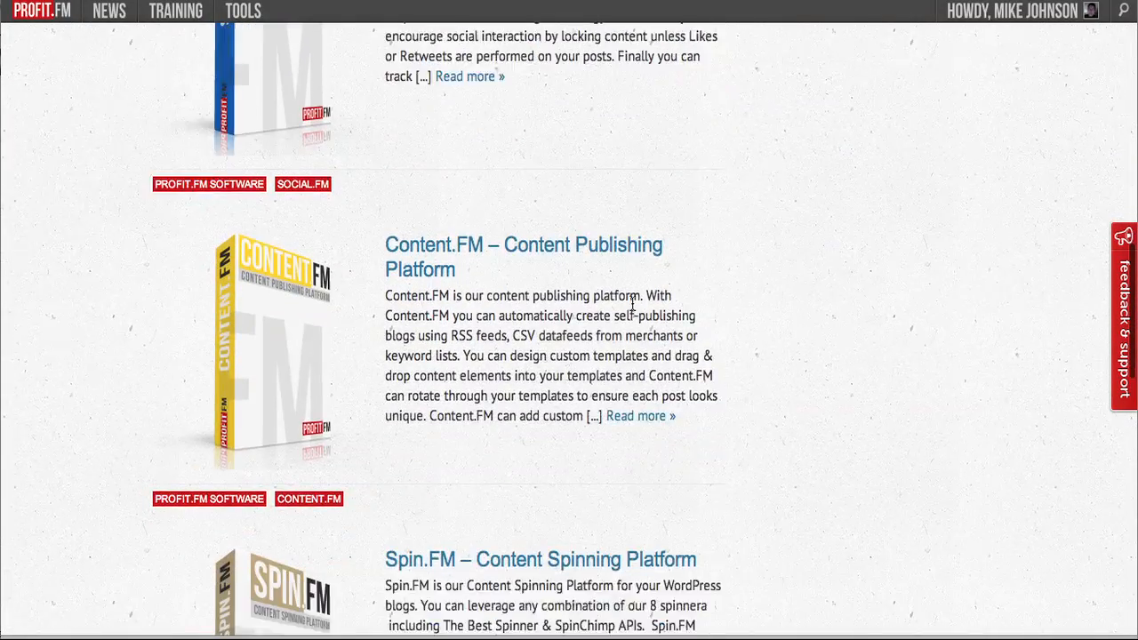
pyautogui.scroll(-3)
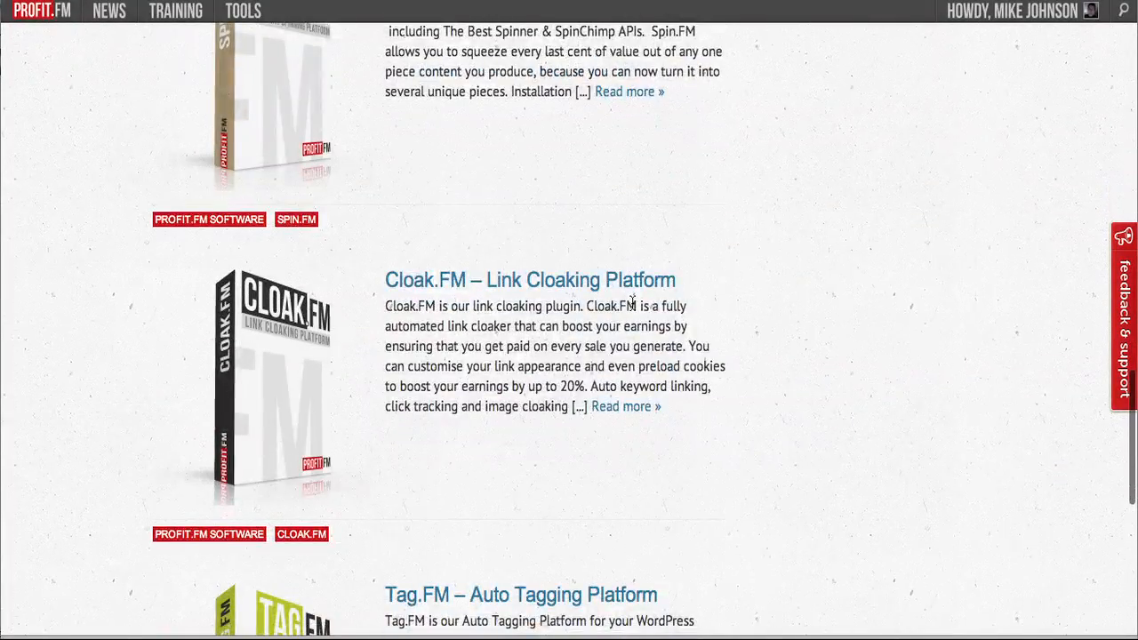
pyautogui.scroll(-3)
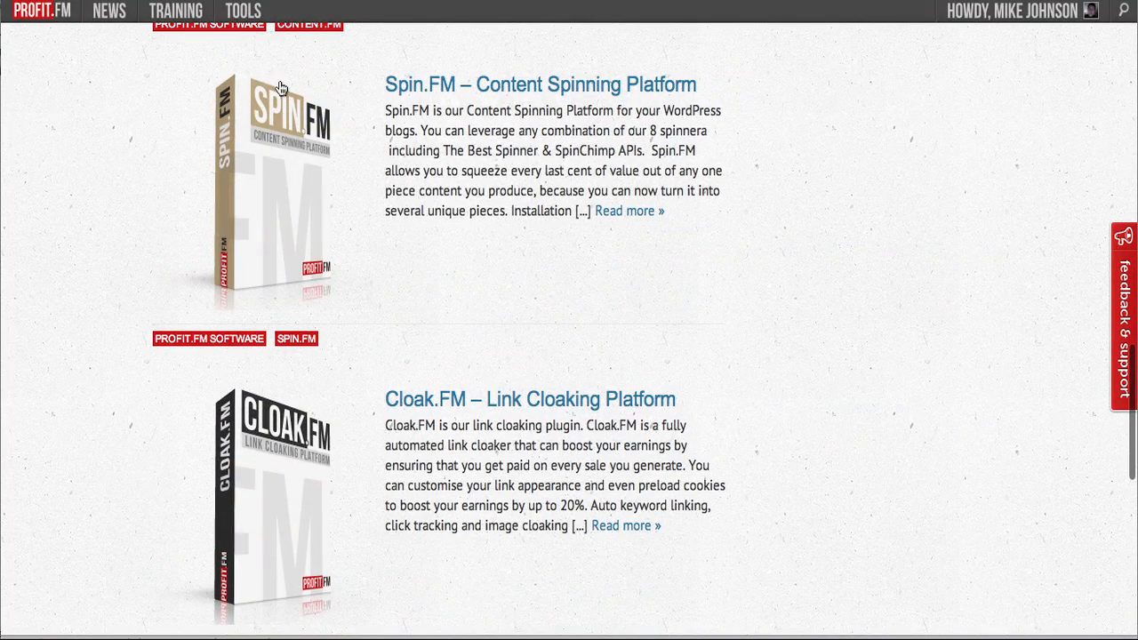
# Step: Browse Third Party Software under Tools, including Avatars, Blog Types and Google Maps Lite
pyautogui.click(243, 10)
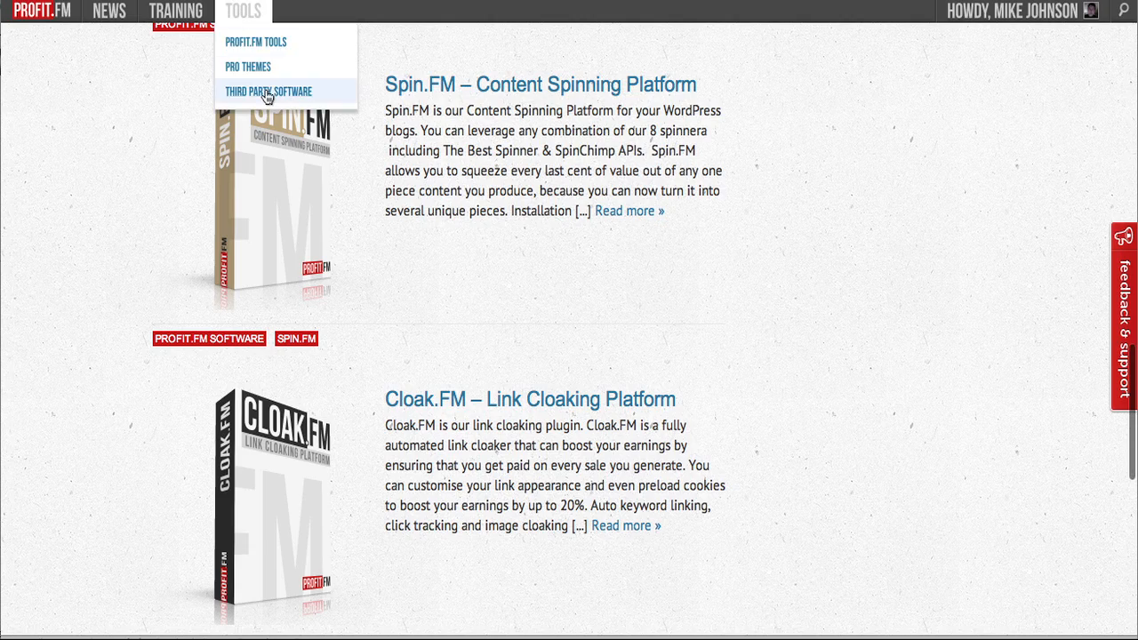
pyautogui.click(268, 90)
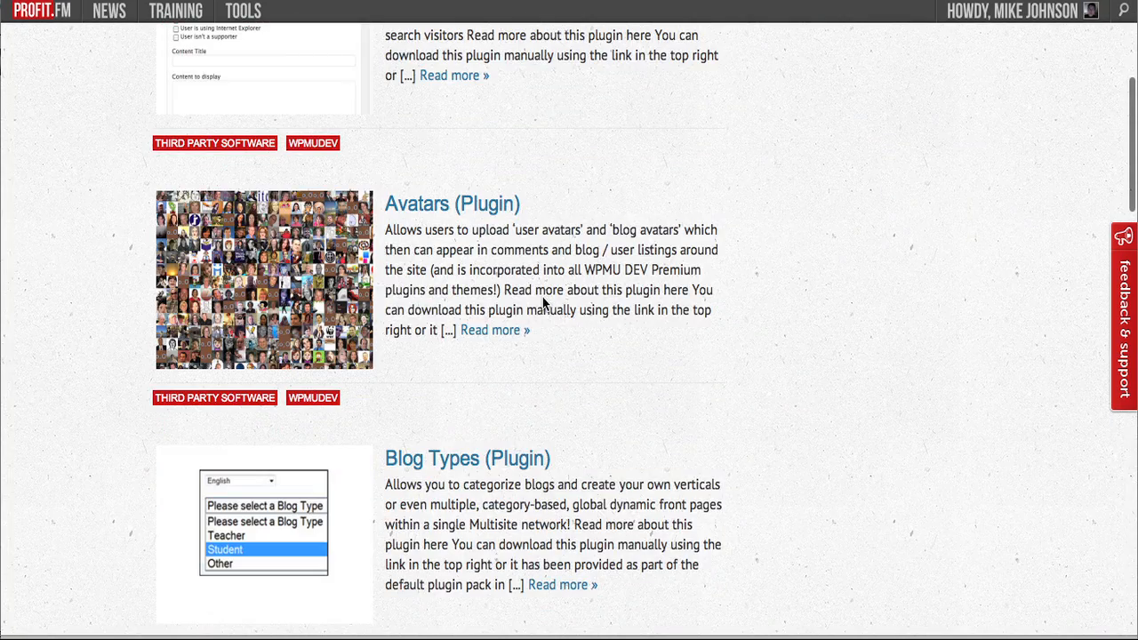
pyautogui.scroll(-3)
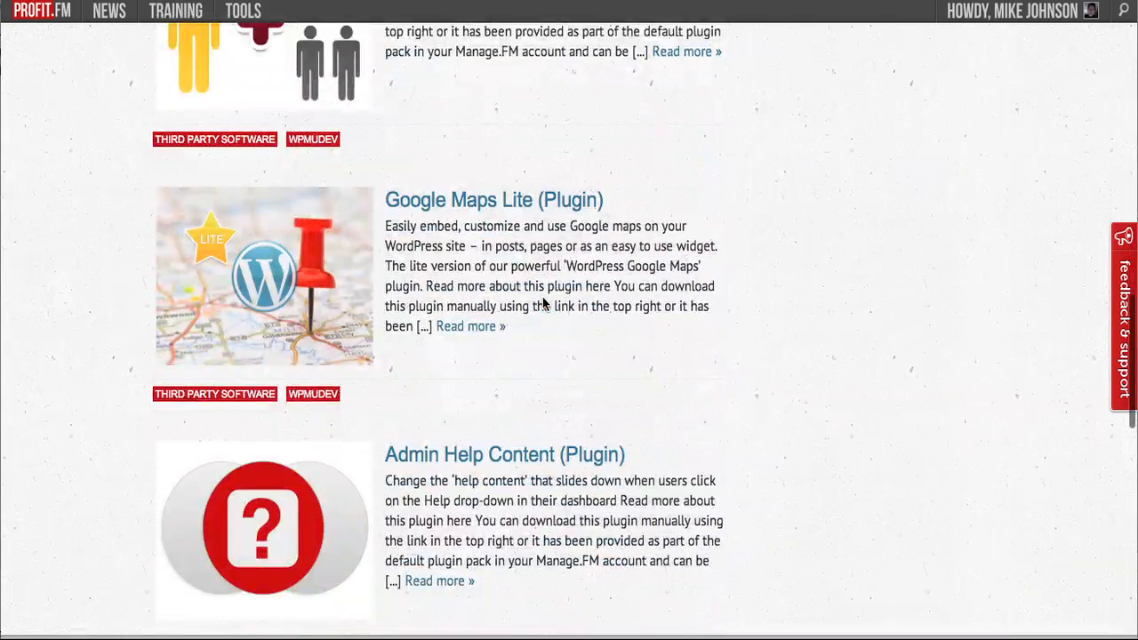
pyautogui.scroll(-3)
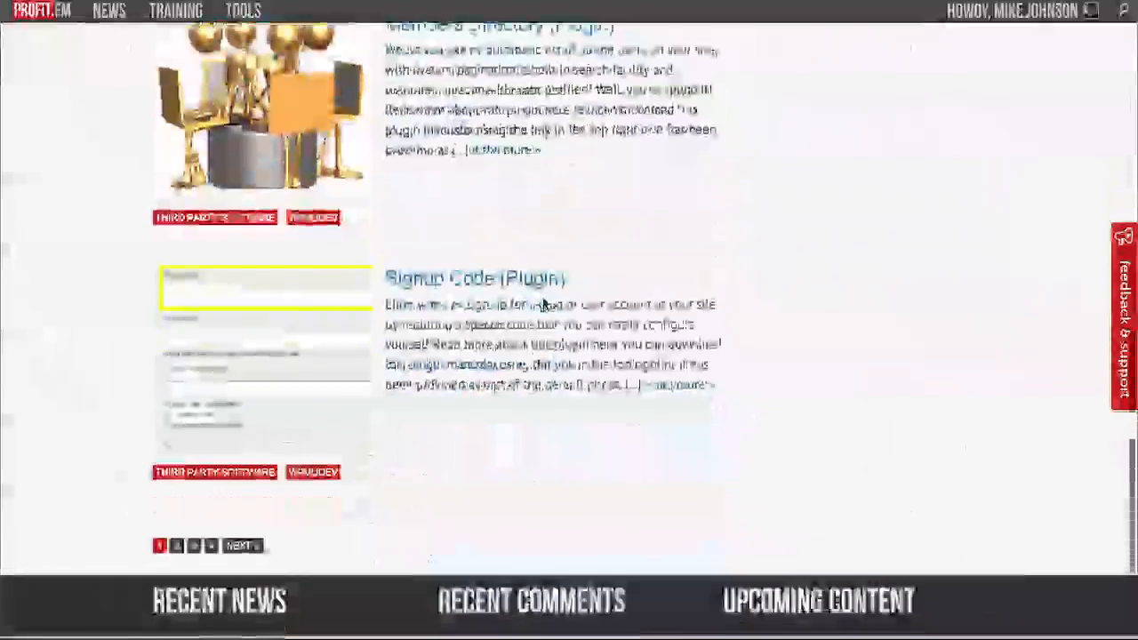
pyautogui.scroll(3)
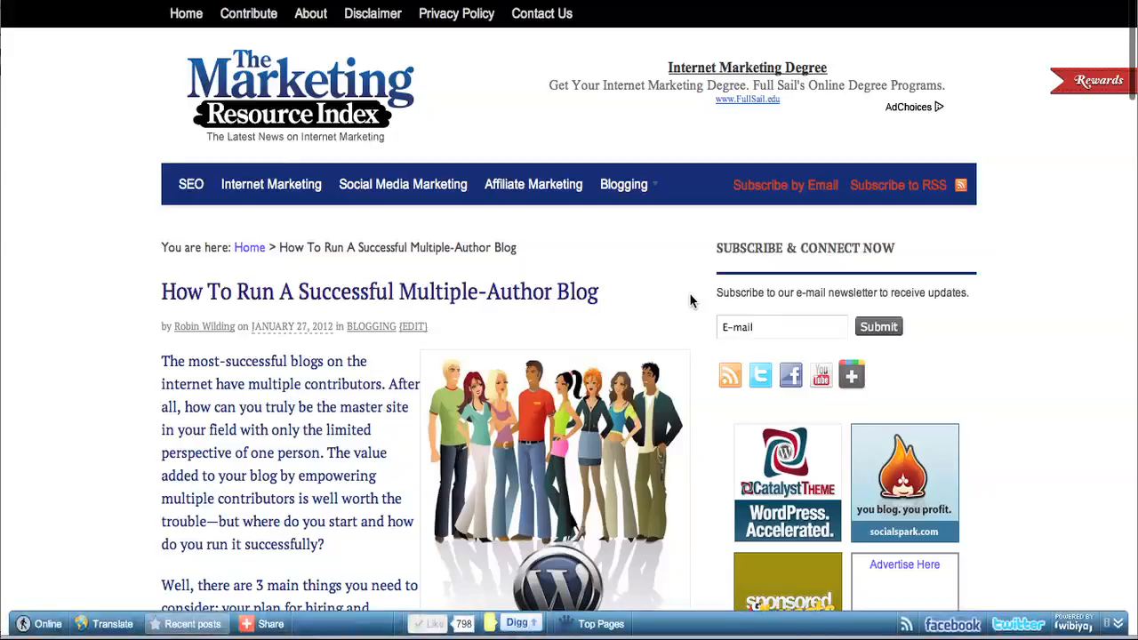
pyautogui.scroll(-3)
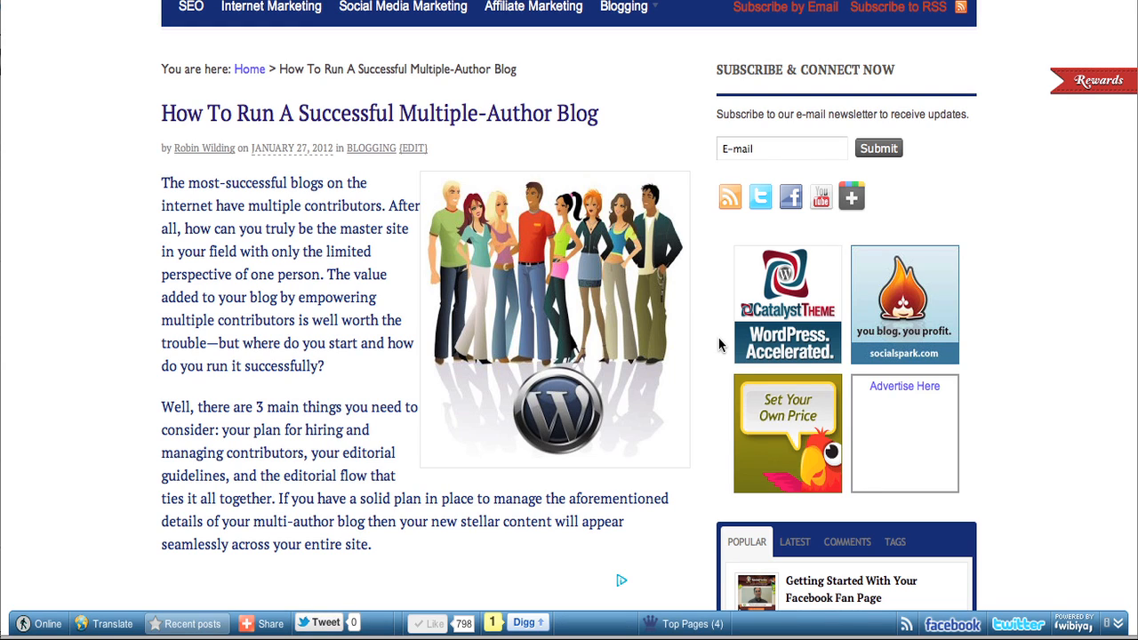
pyautogui.scroll(-3)
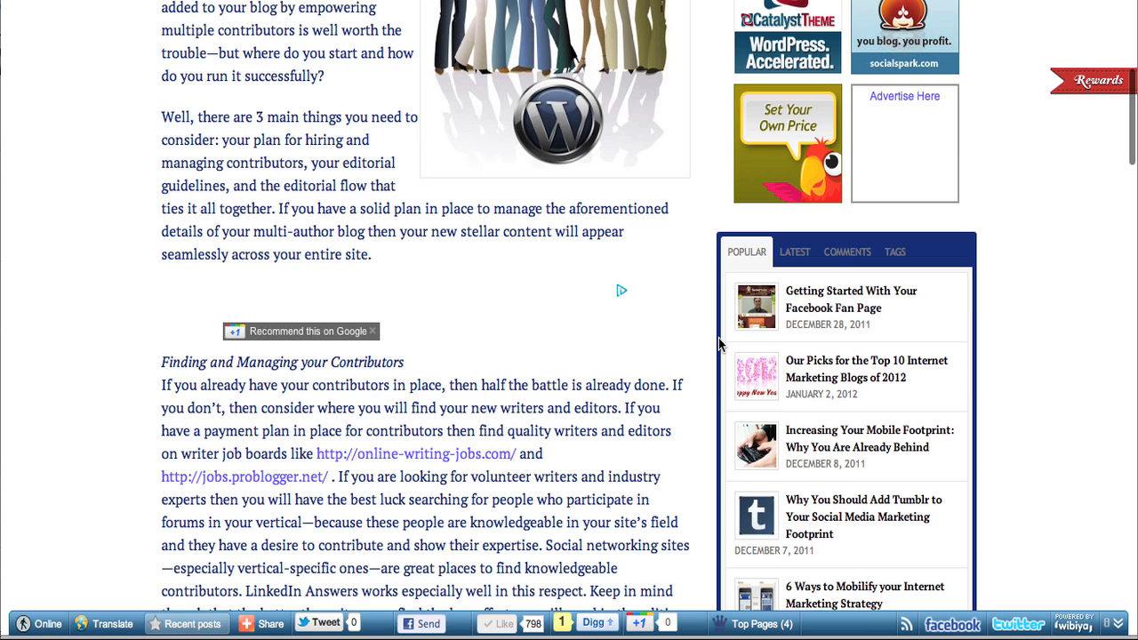
pyautogui.moveTo(652, 324)
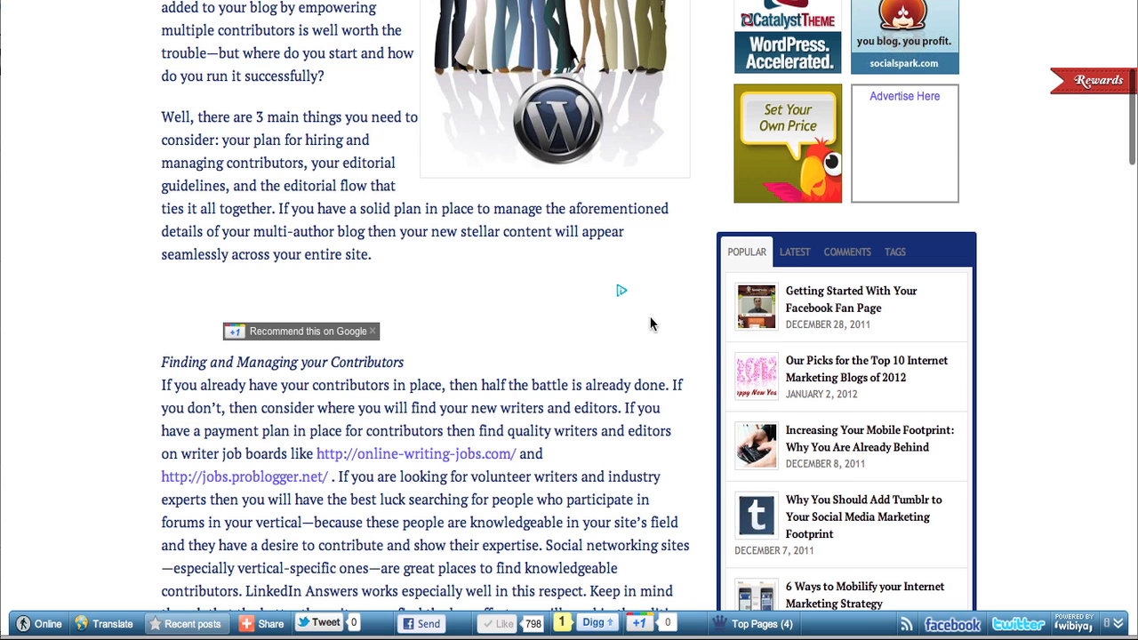
pyautogui.scroll(3)
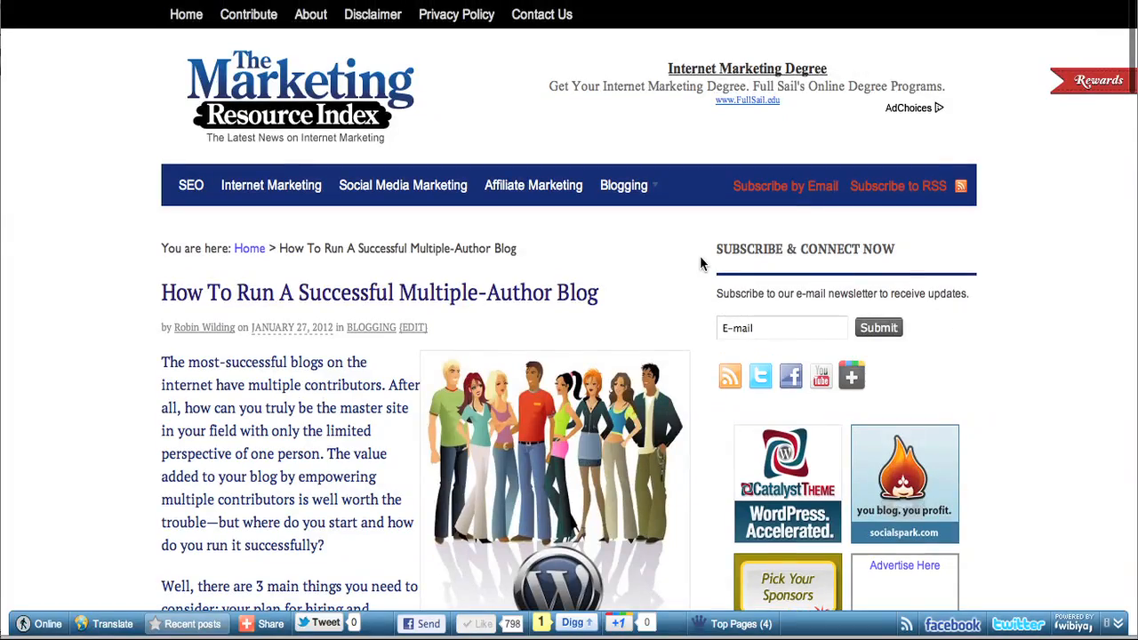
pyautogui.moveTo(148, 407)
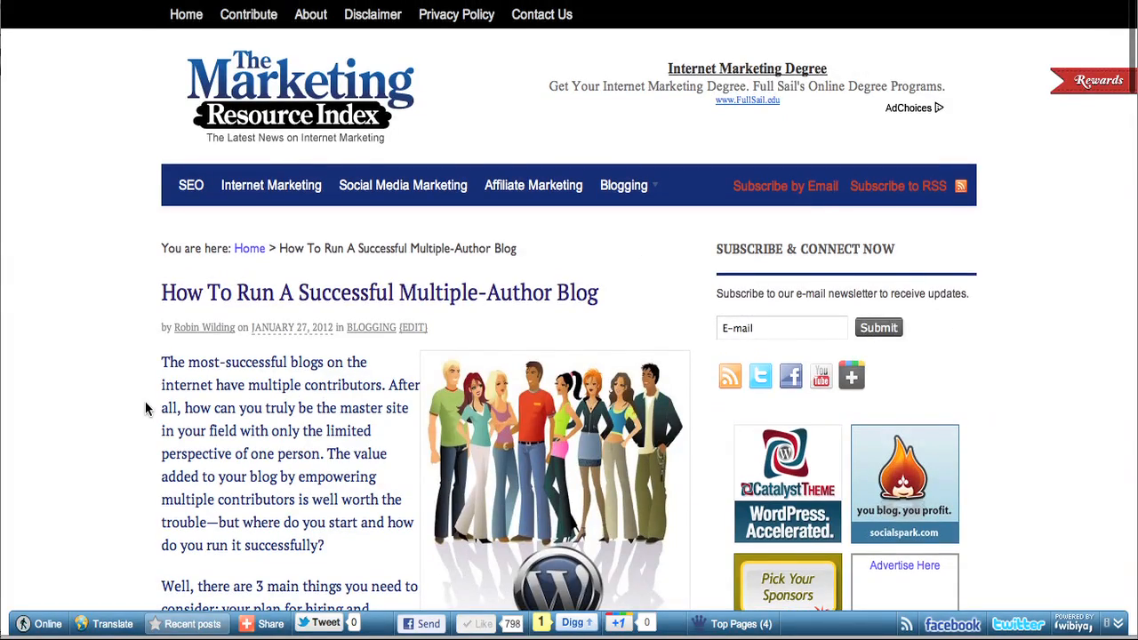
pyautogui.scroll(-3)
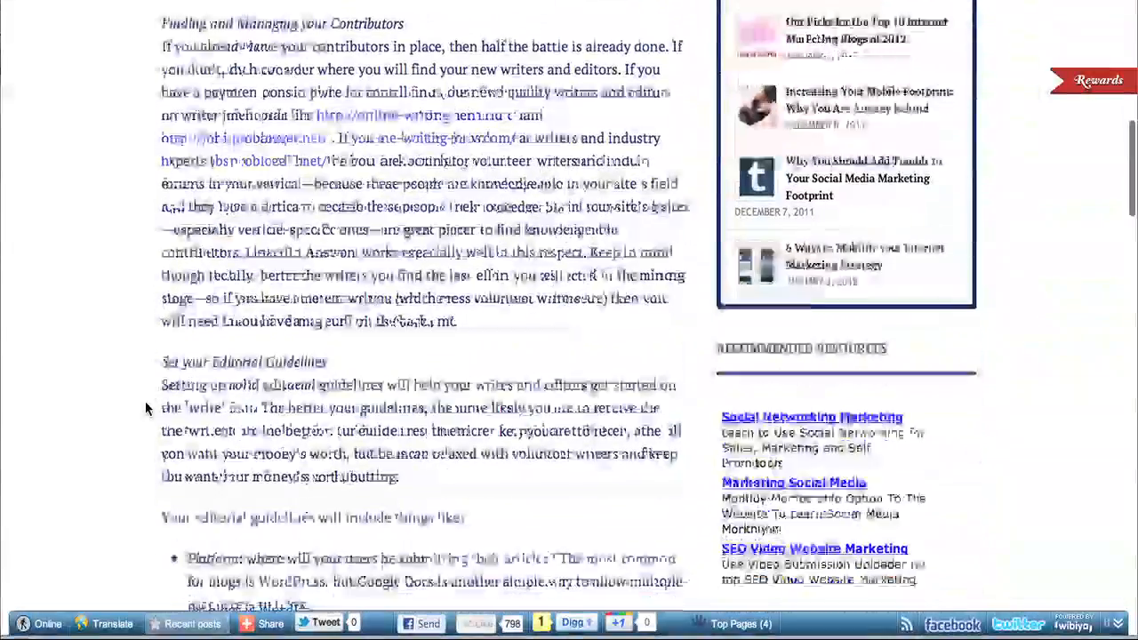